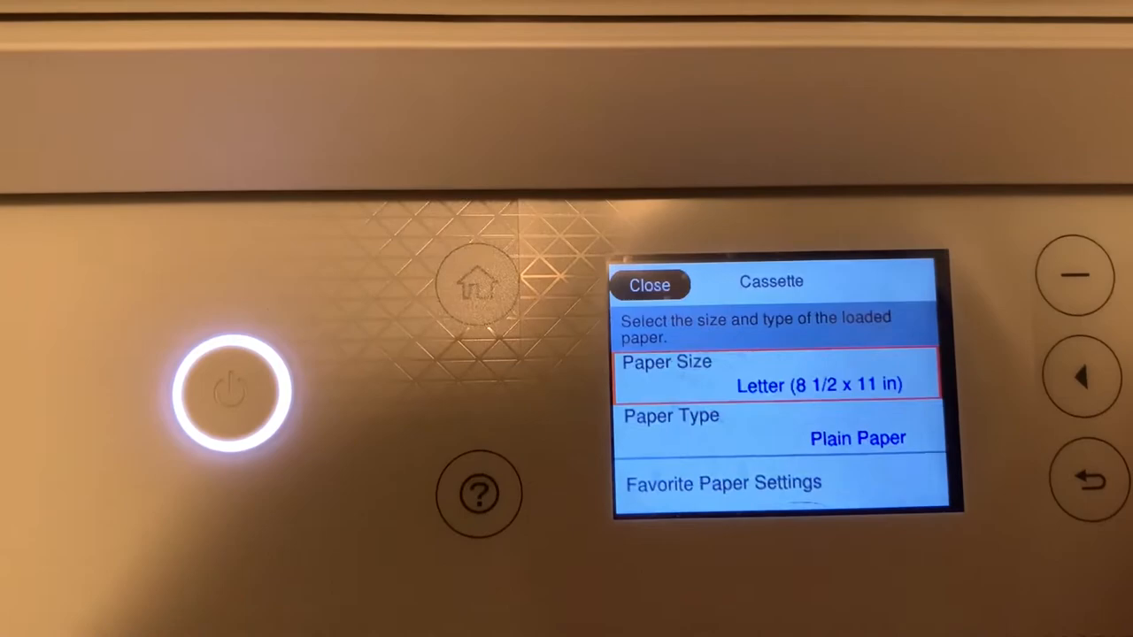
Leave the envelope and go to Word's backstage screen with templates and recent documents.
{"action": "left_click", "coordinate": [775, 373]}
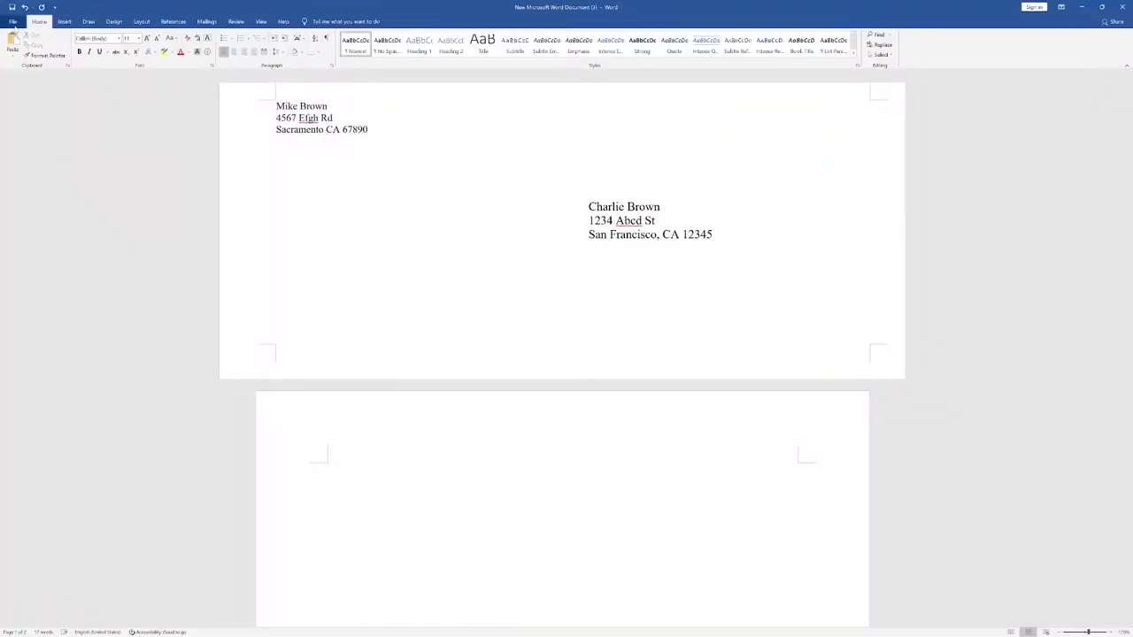
{"action": "left_click", "coordinate": [13, 21]}
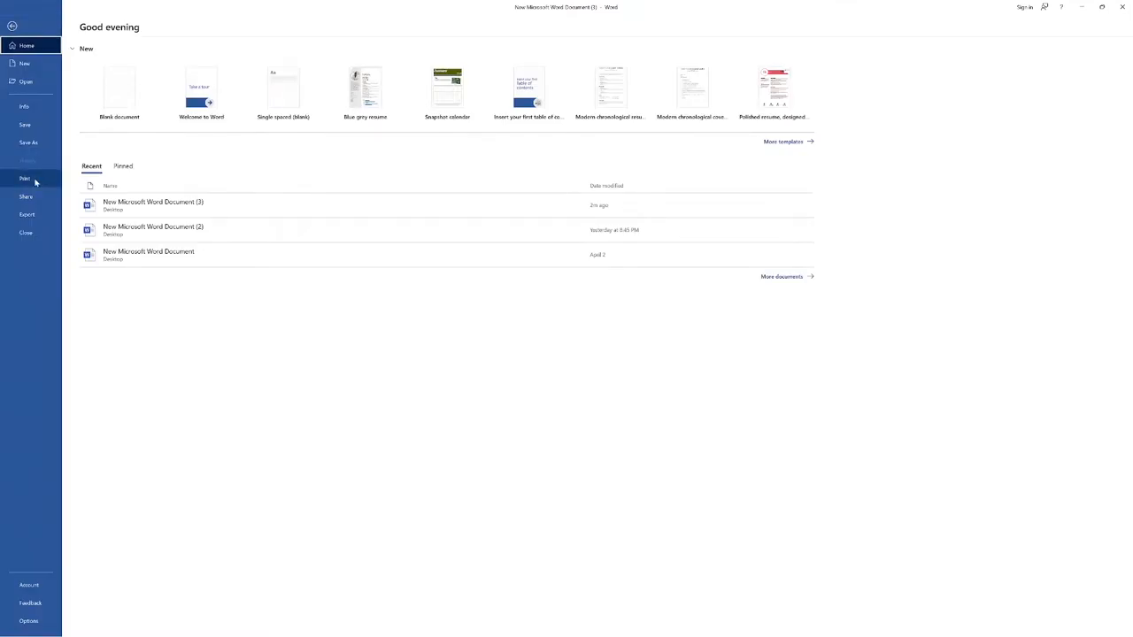
Show the Print screen previewing the envelope and expand the page-range choices.
{"action": "left_click", "coordinate": [24, 178]}
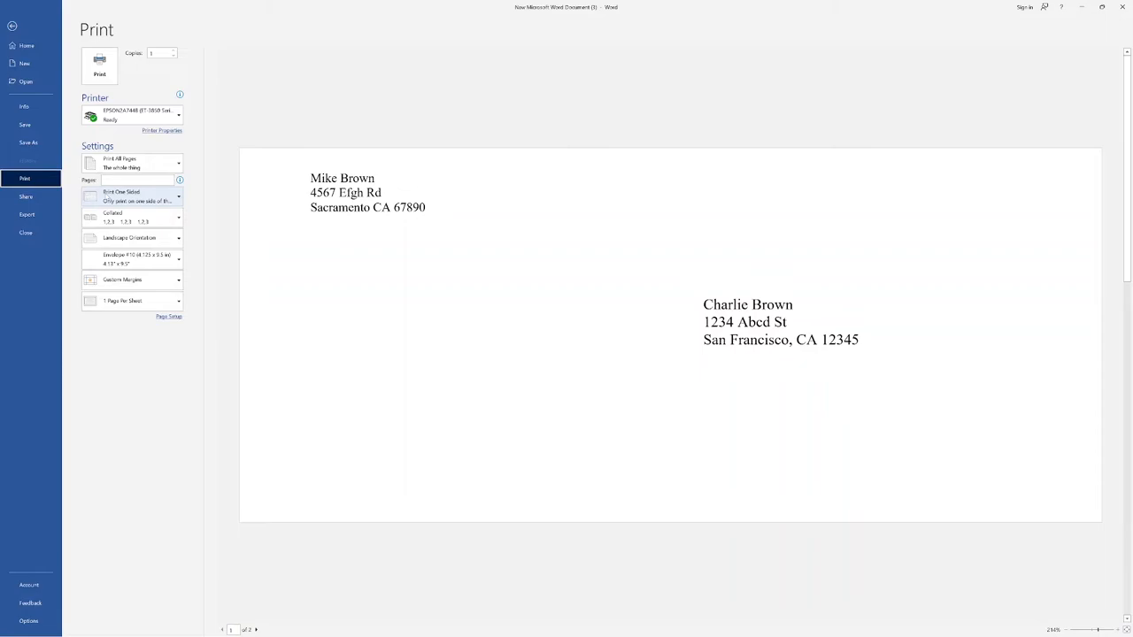
{"action": "left_click", "coordinate": [133, 164]}
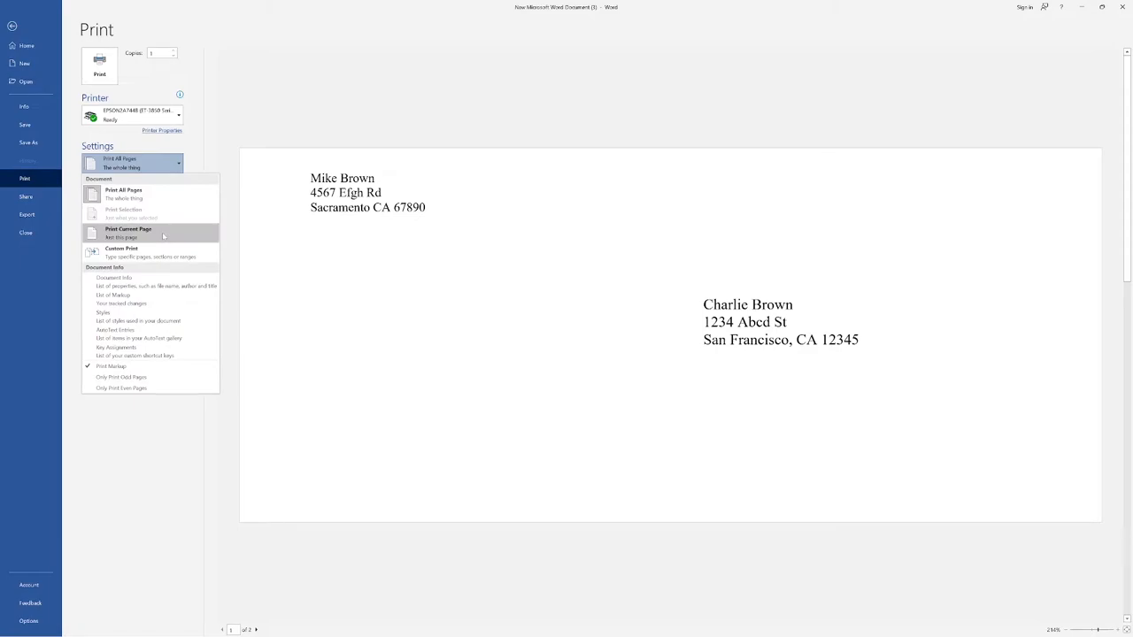
Choose Print Current Page so only the envelope page prints on the Epson printer.
{"action": "left_click", "coordinate": [128, 232]}
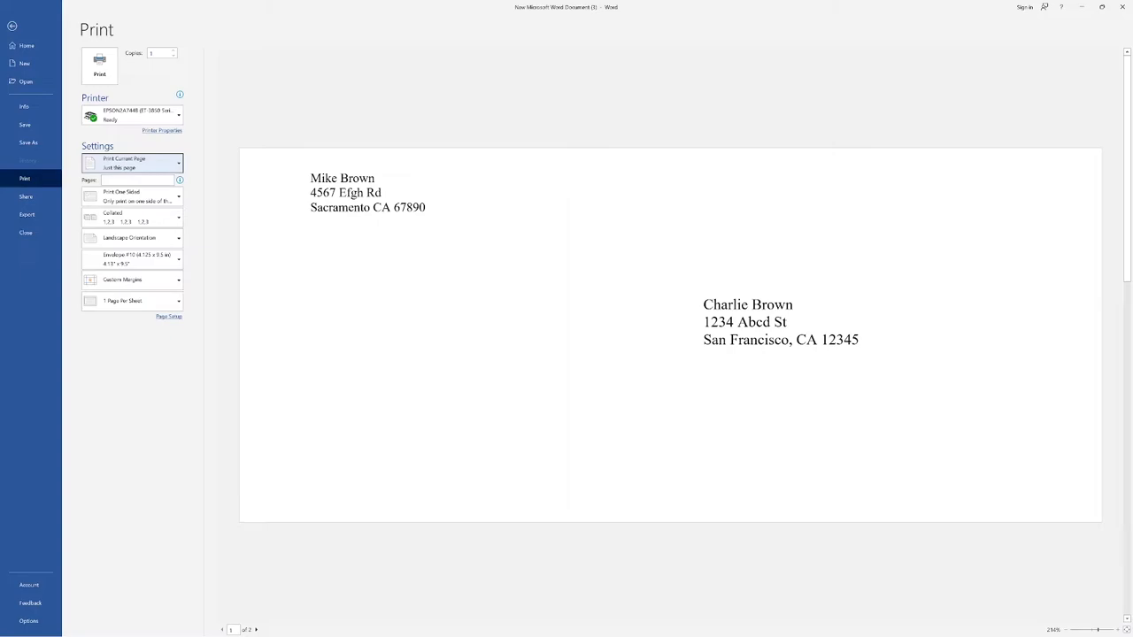
{"action": "mouse_move", "coordinate": [387, 379]}
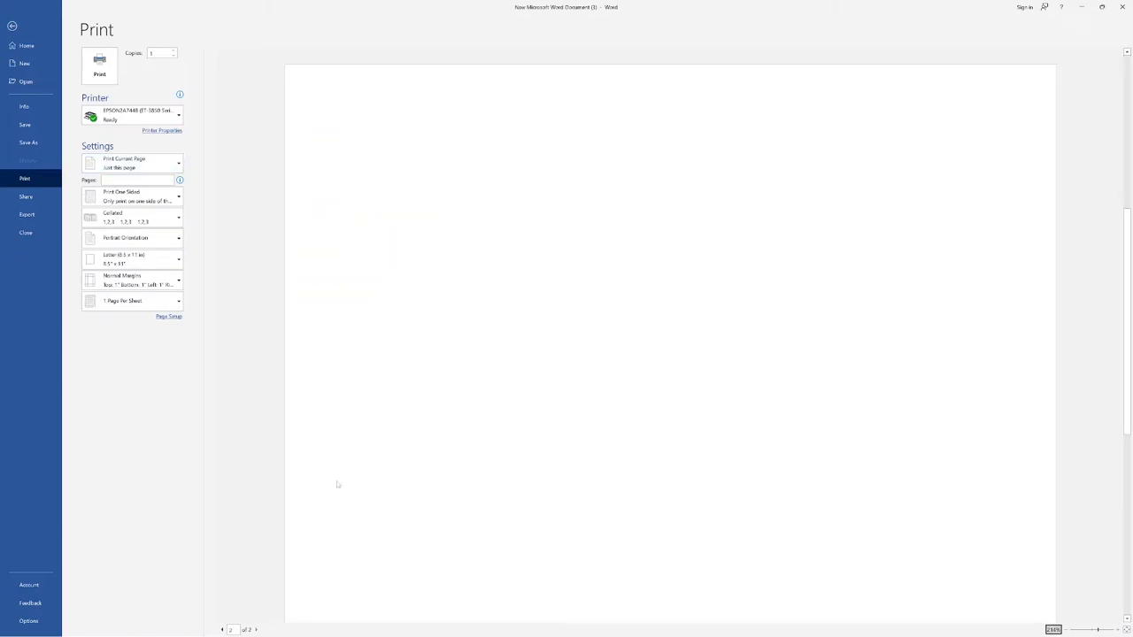
{"action": "mouse_move", "coordinate": [222, 629]}
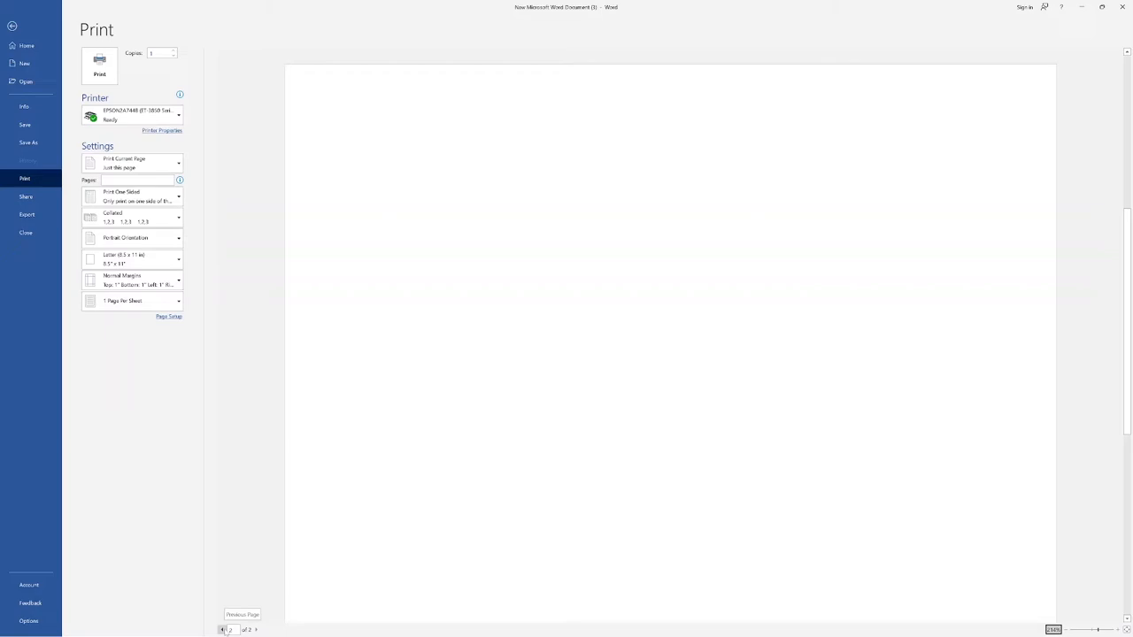